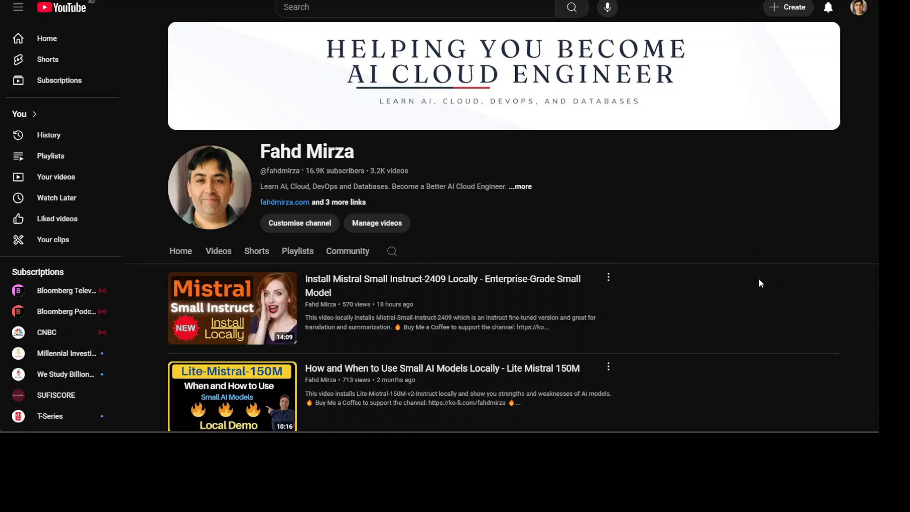
mouse_move(368, 300)
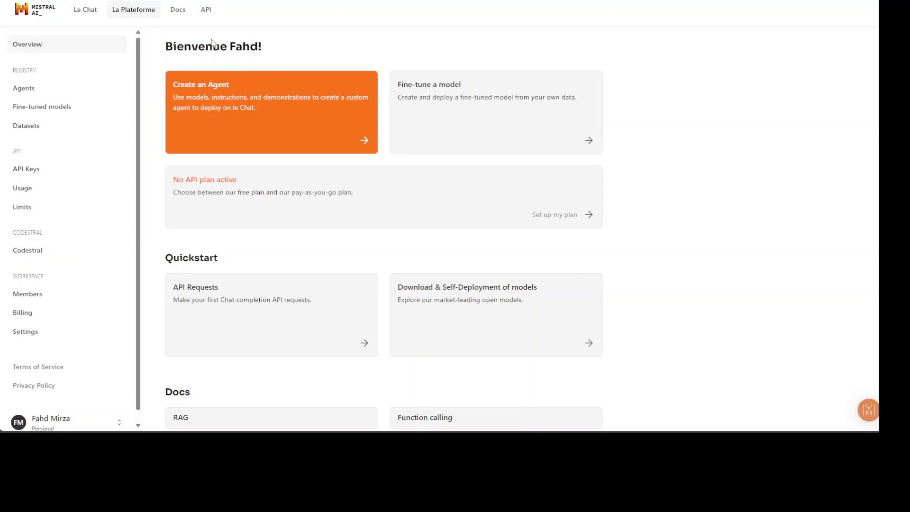
mouse_move(636, 218)
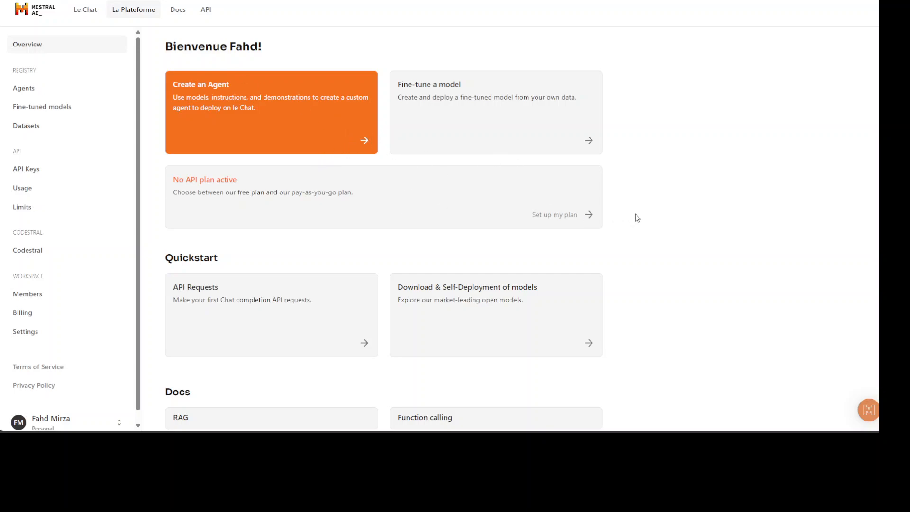
mouse_move(331, 266)
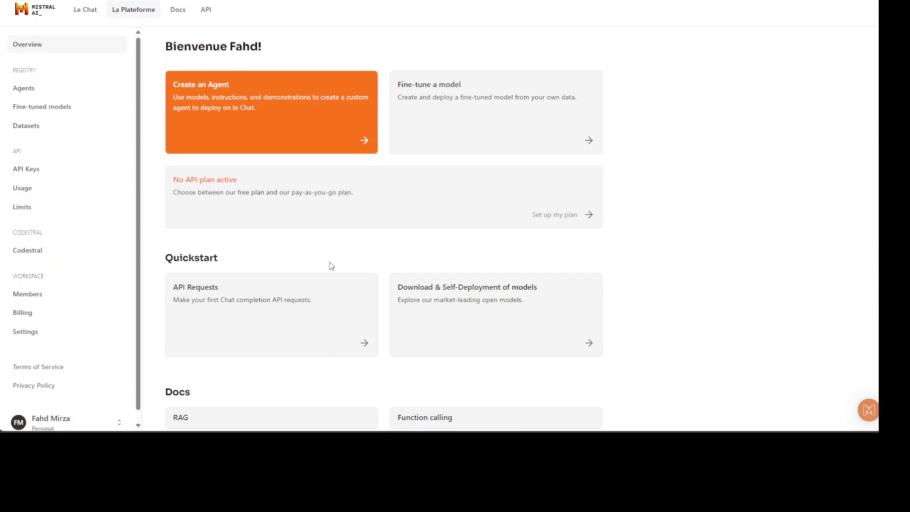
mouse_move(279, 125)
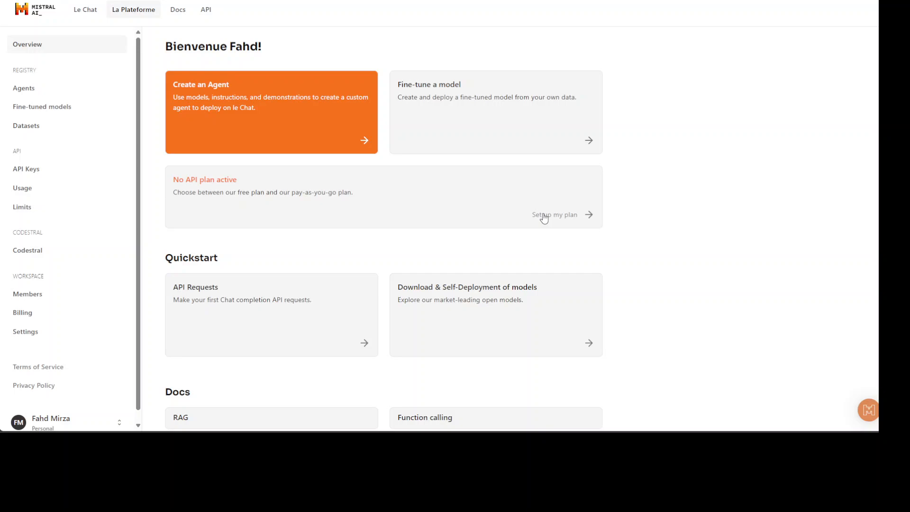
Choose the free Experiment plan and accept its subscription terms.
left_click(554, 215)
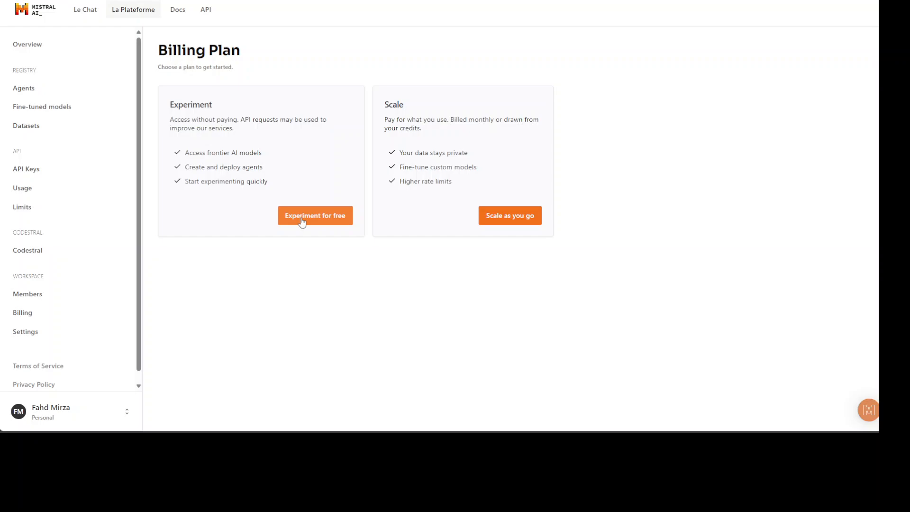
left_click(315, 215)
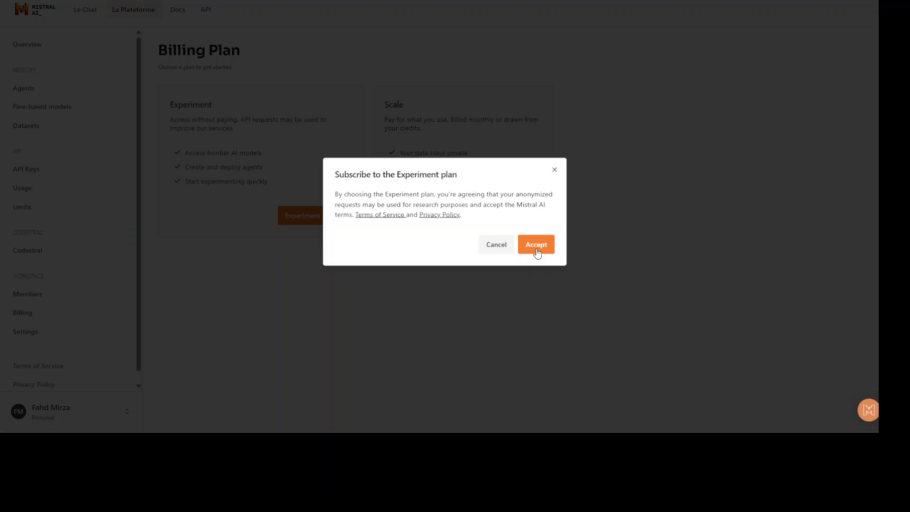
left_click(535, 244)
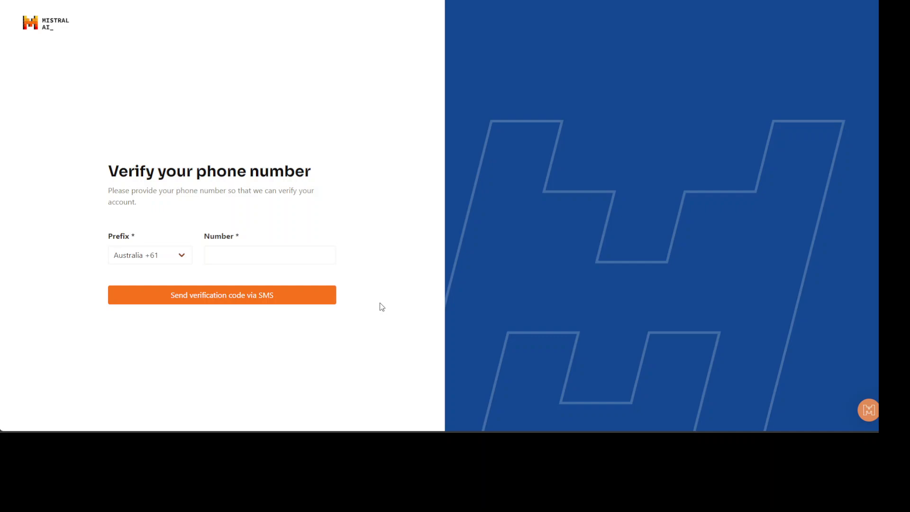
Begin phone number verification for the account.
left_click(269, 255)
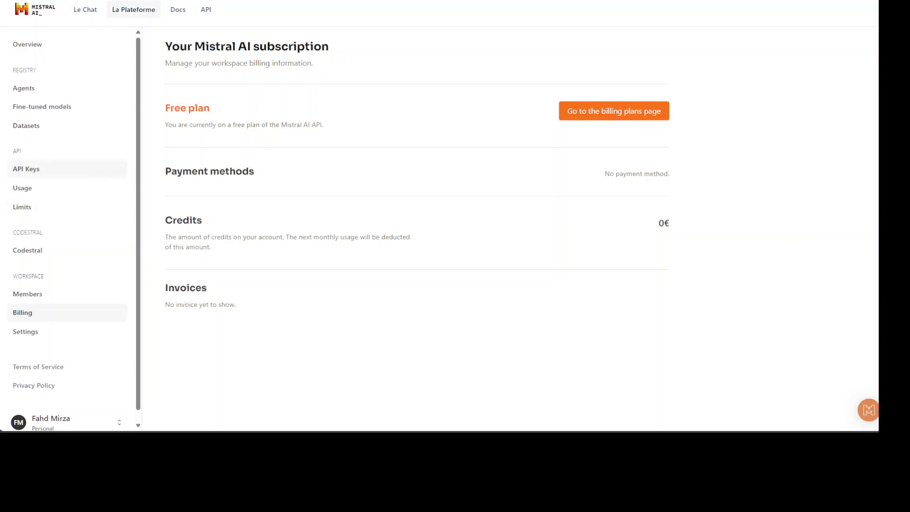
Go to API Keys in the La Plateforme sidebar.
left_click(26, 169)
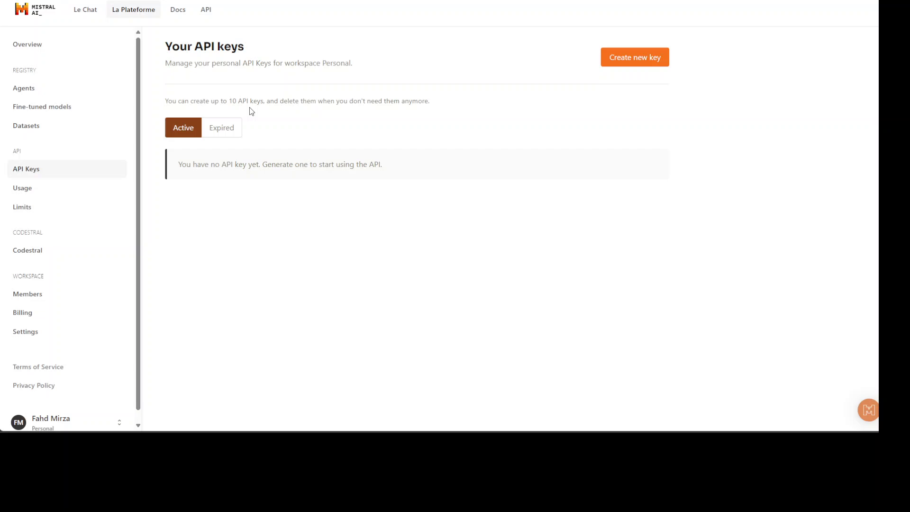
mouse_move(352, 112)
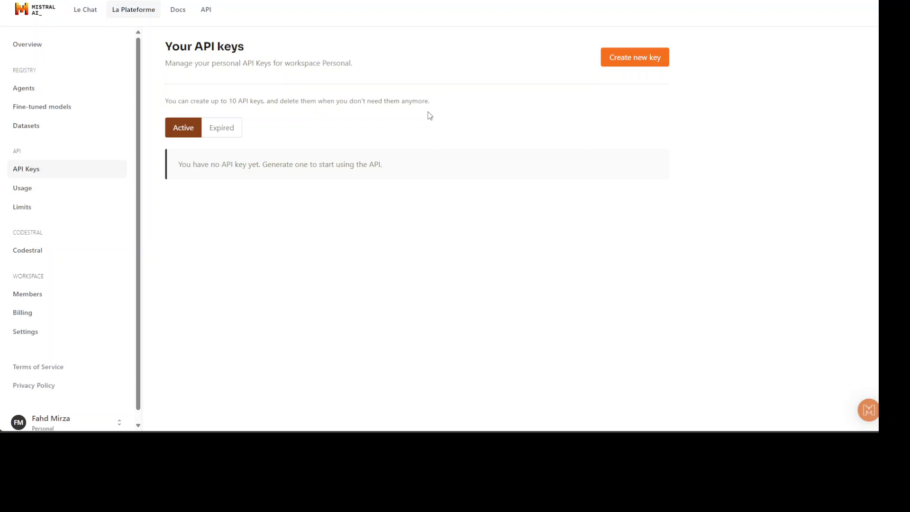
mouse_move(635, 57)
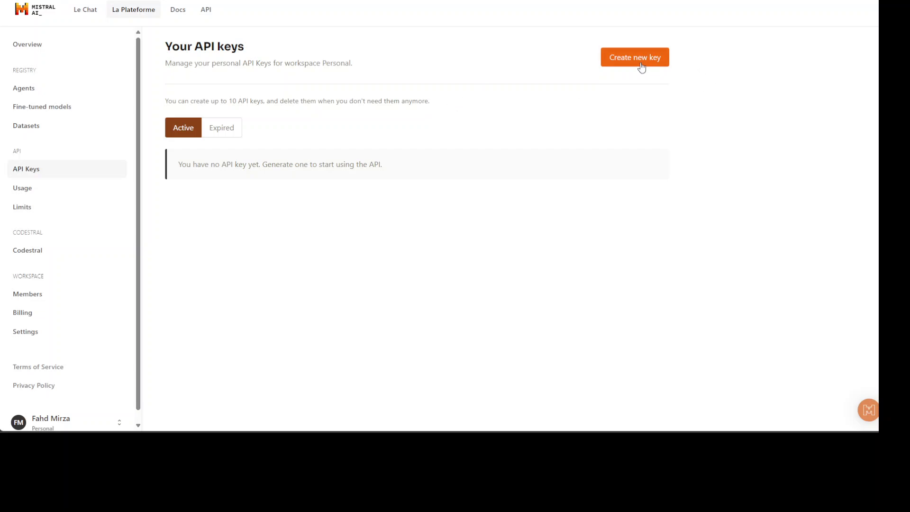
Create API key 'testkey' expiring 20/09/2024.
left_click(634, 57)
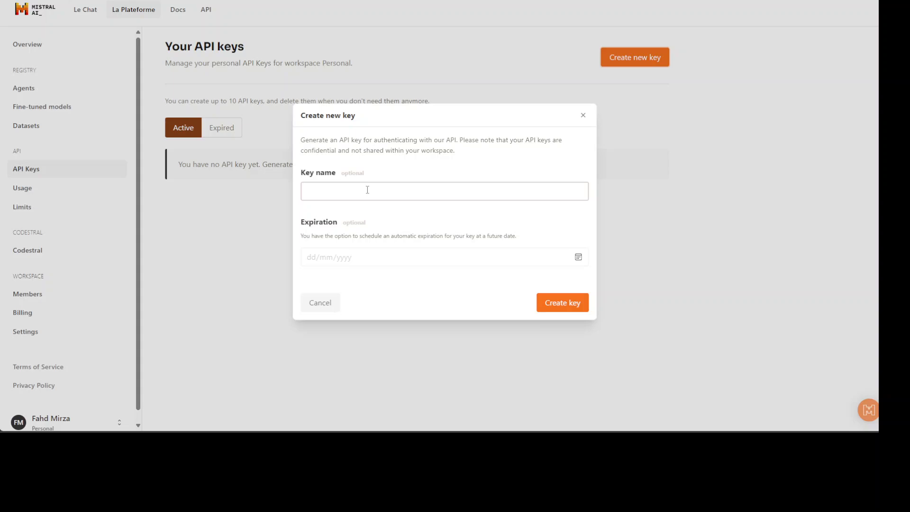
left_click(445, 191)
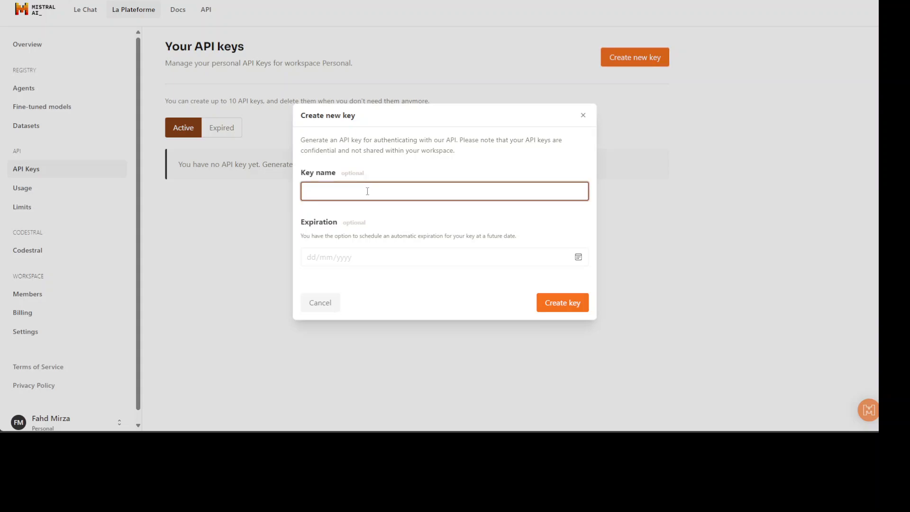
type("testkey")
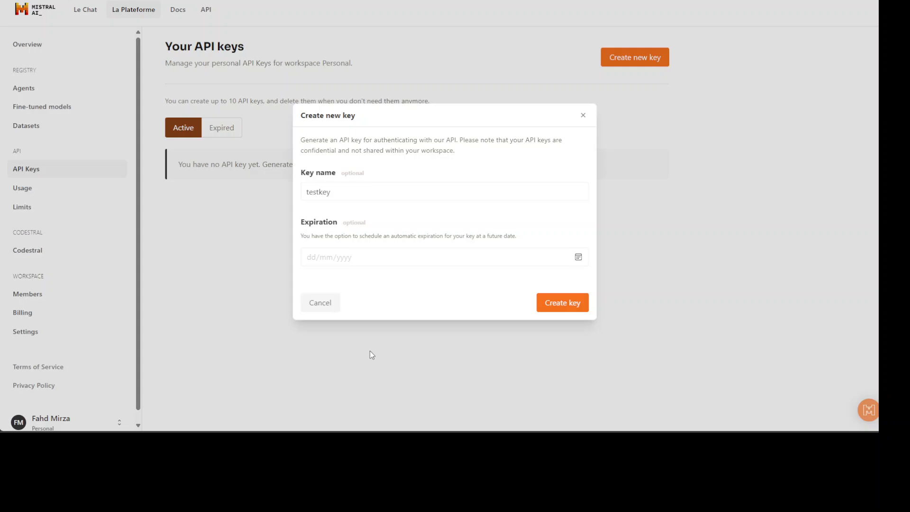
type("20/09/2024")
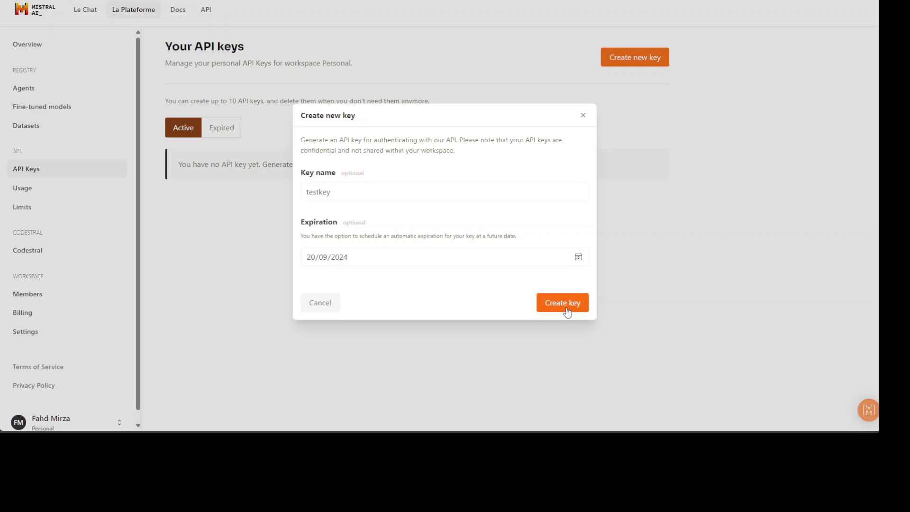
left_click(561, 302)
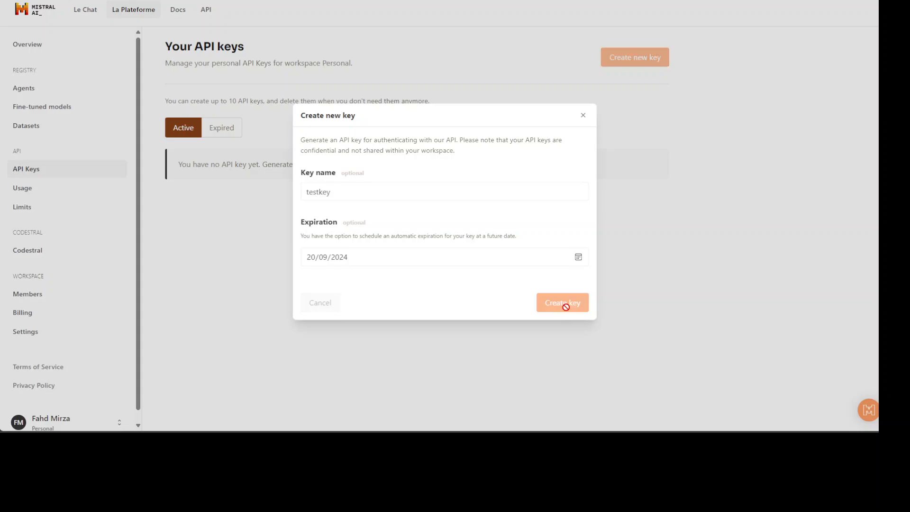
left_click(561, 302)
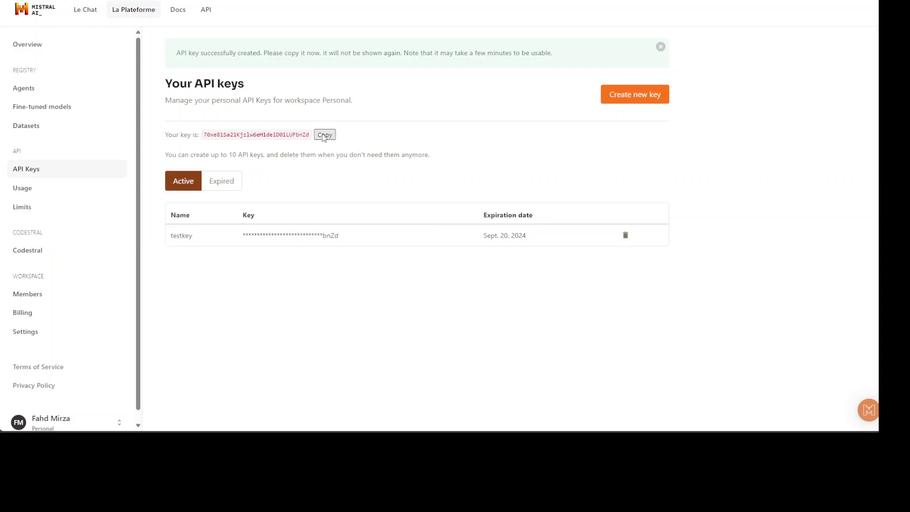
mouse_move(325, 153)
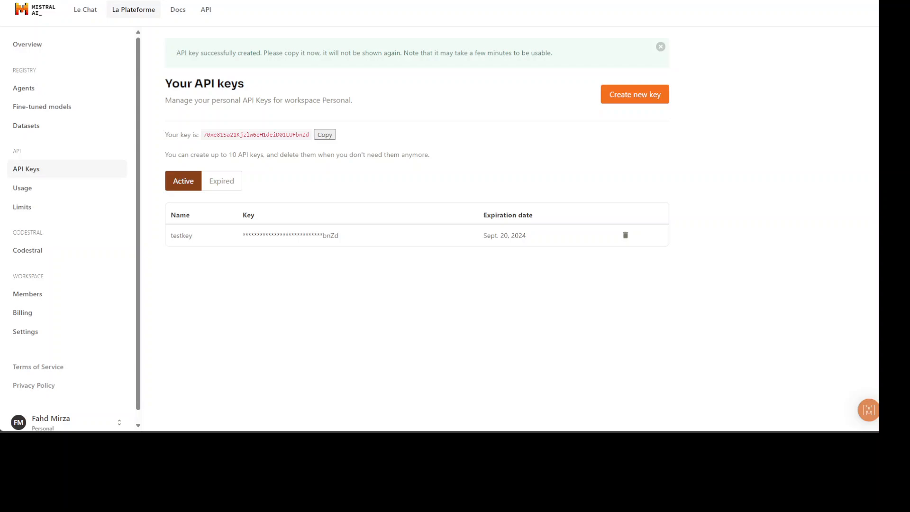
mouse_move(486, 133)
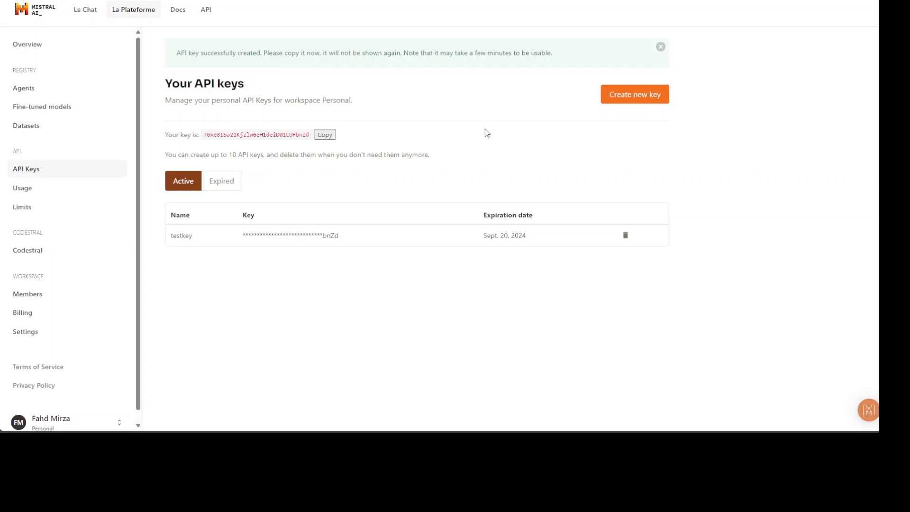
mouse_move(482, 116)
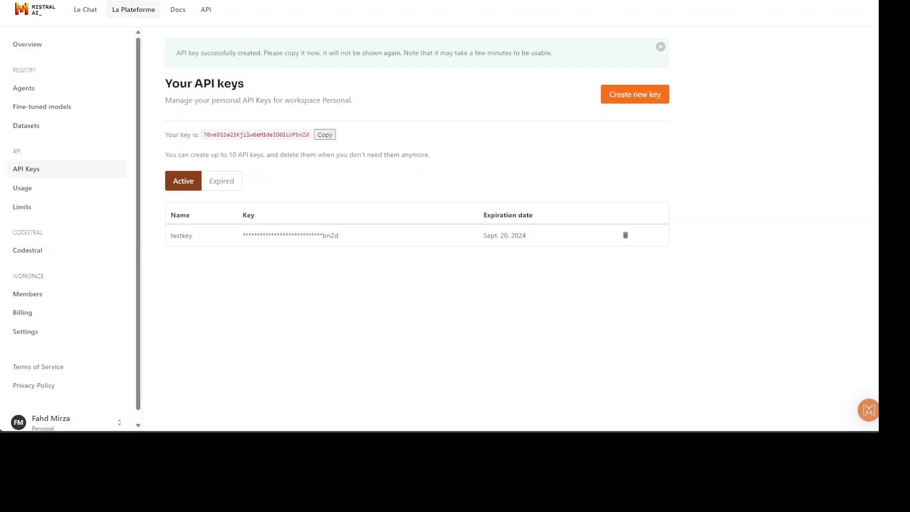
mouse_move(696, 136)
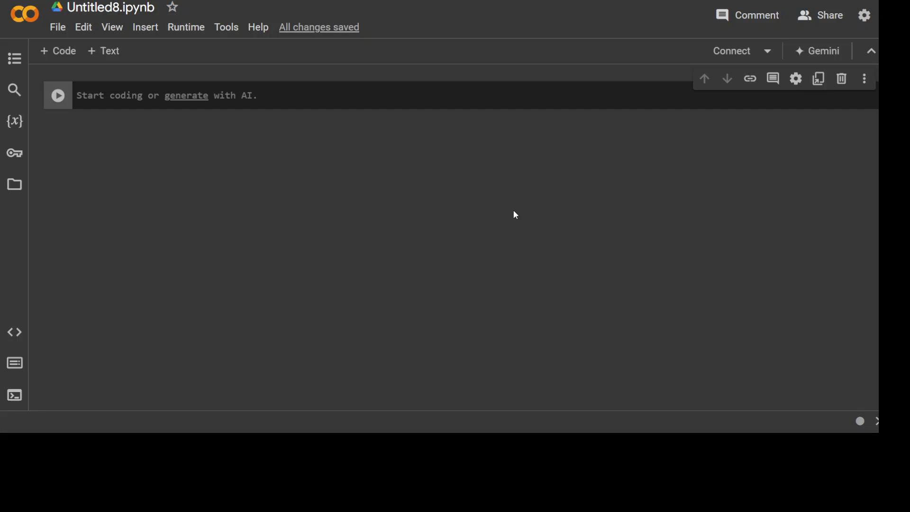
mouse_move(511, 207)
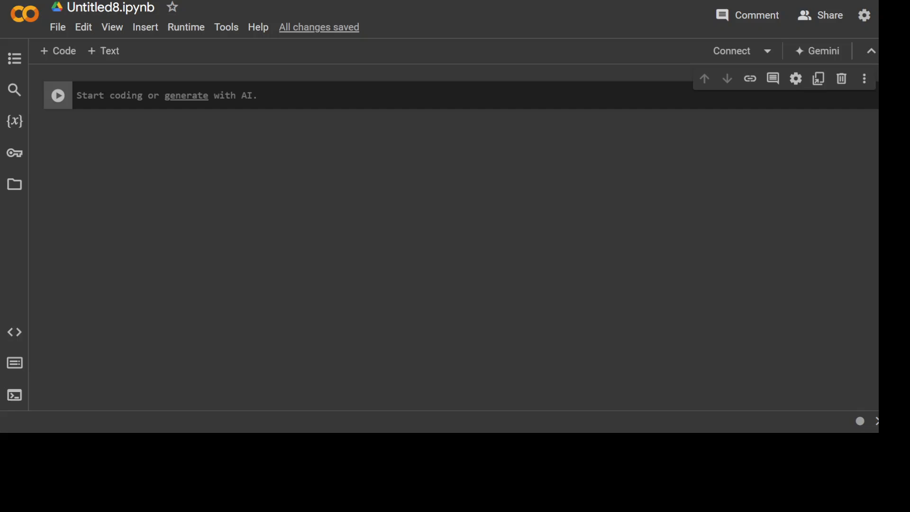
Run '!pip install mistralai' in the first notebook cell.
type("!pip install mistralai")
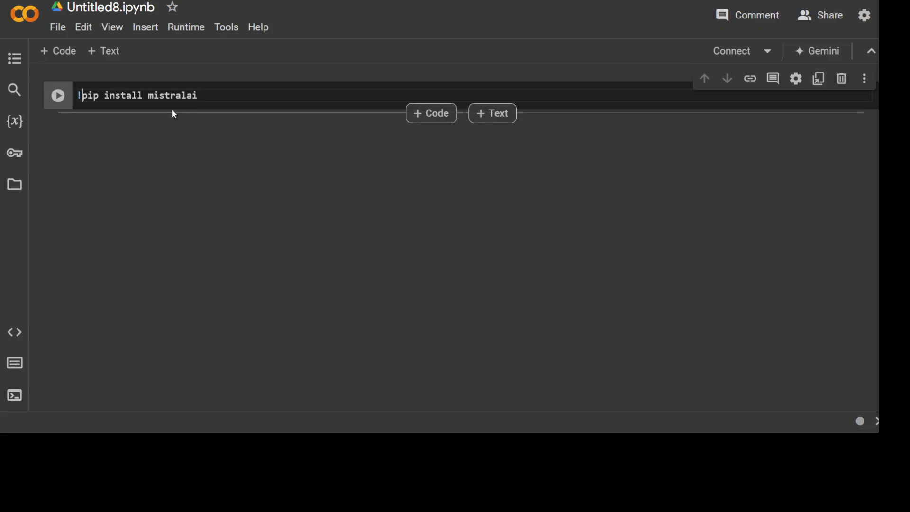
left_click(57, 95)
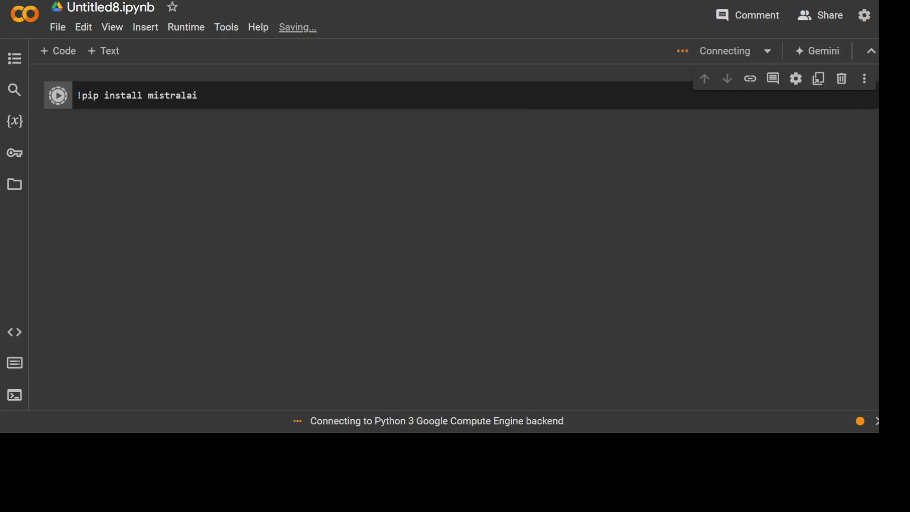
left_click(57, 95)
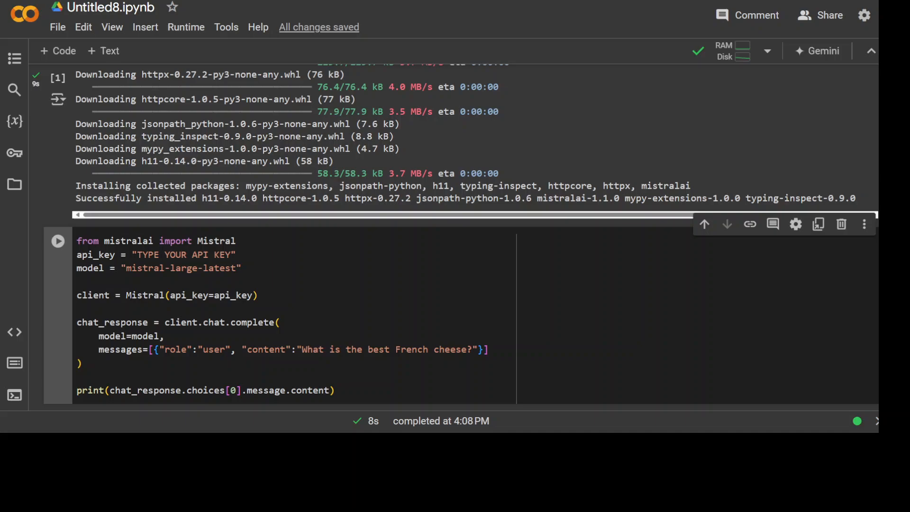
double_click(184, 254)
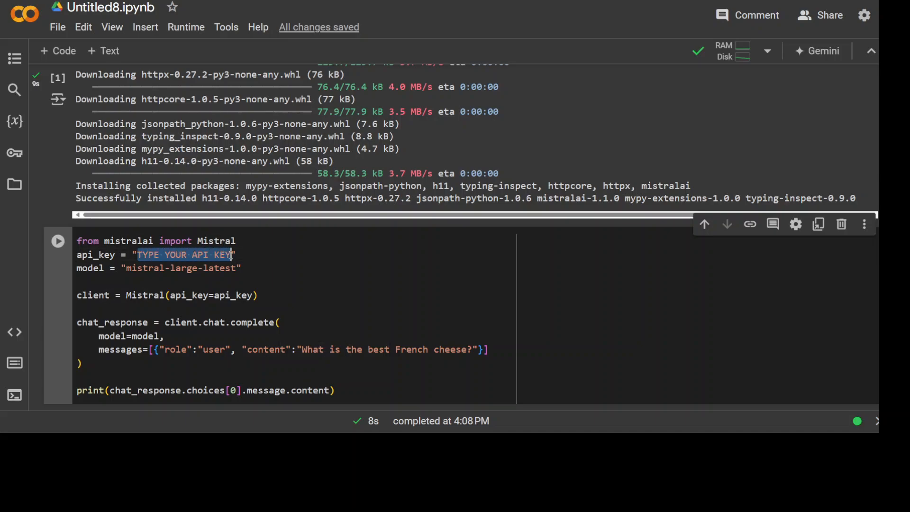
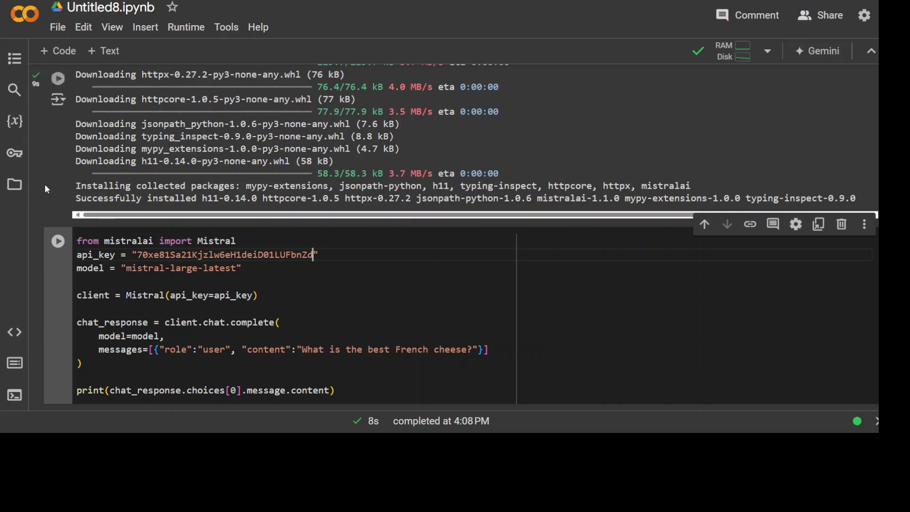
left_click(14, 152)
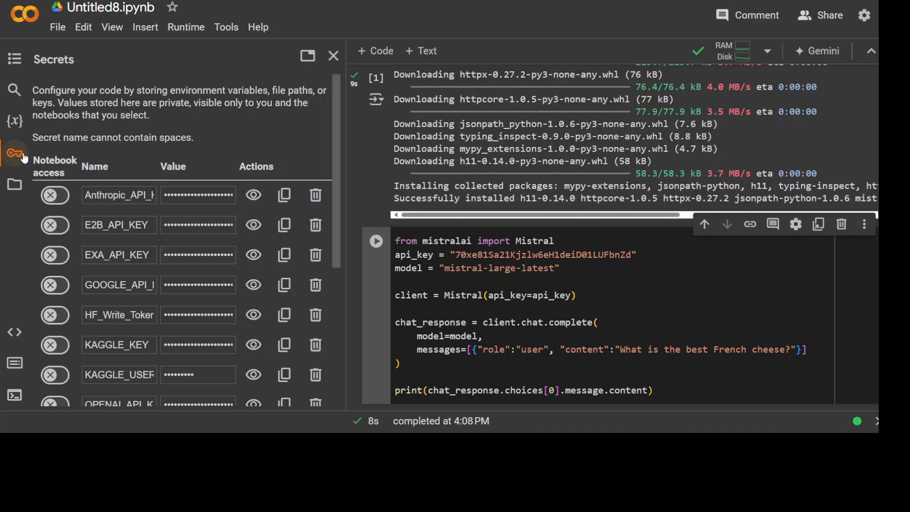
left_click(333, 56)
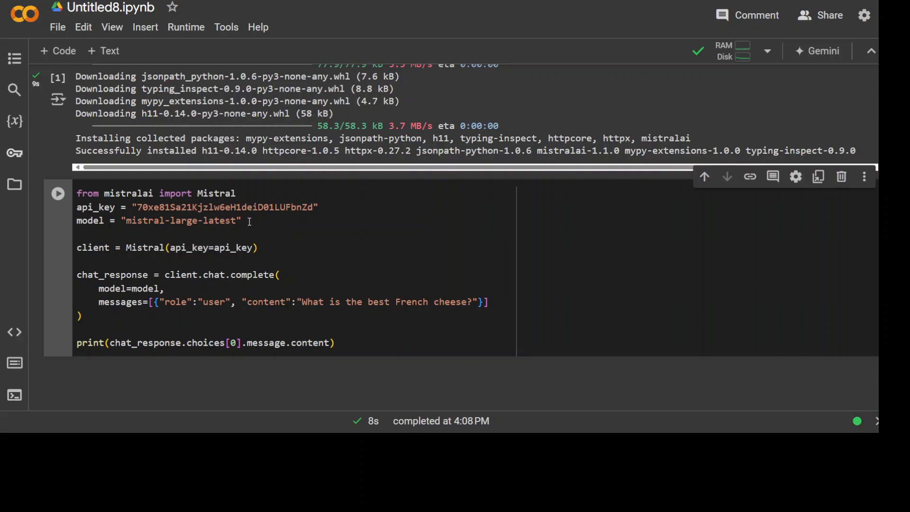
Replace 'French' with 'Australian' in the chat question string.
triple_click(157, 220)
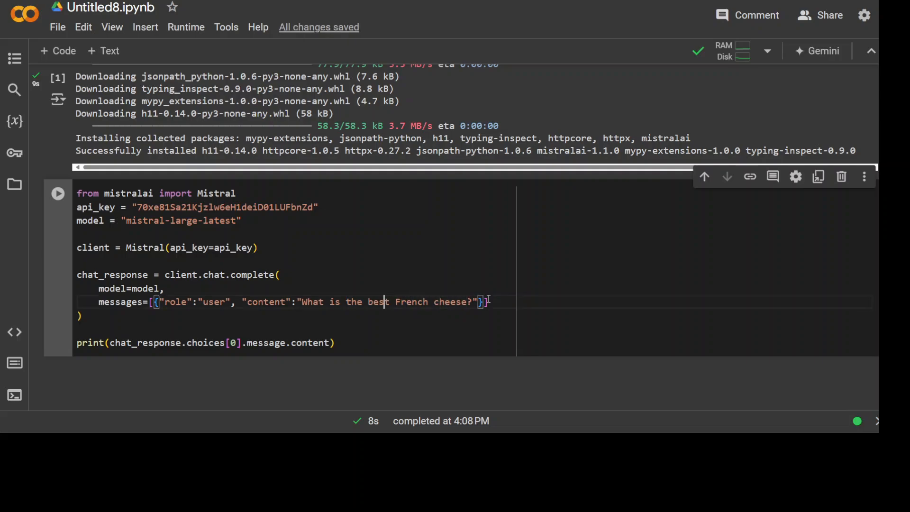
type("Ai")
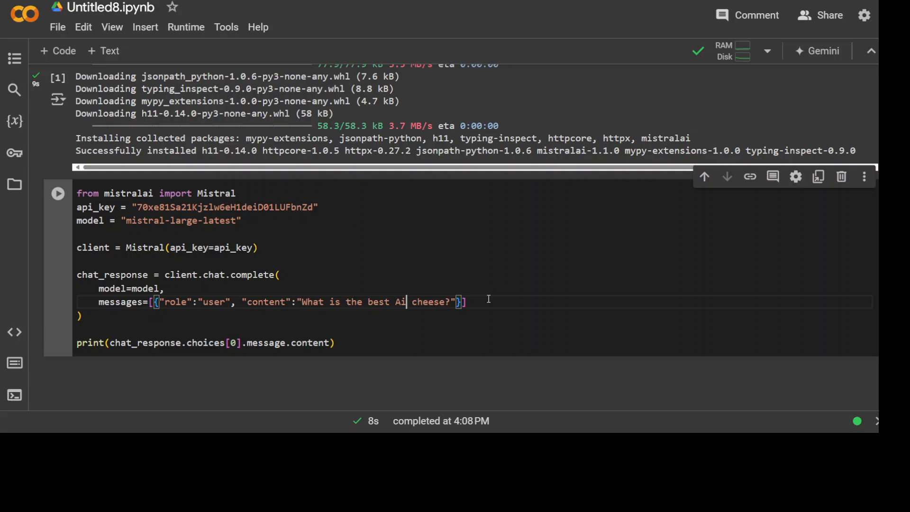
key("Backspace")
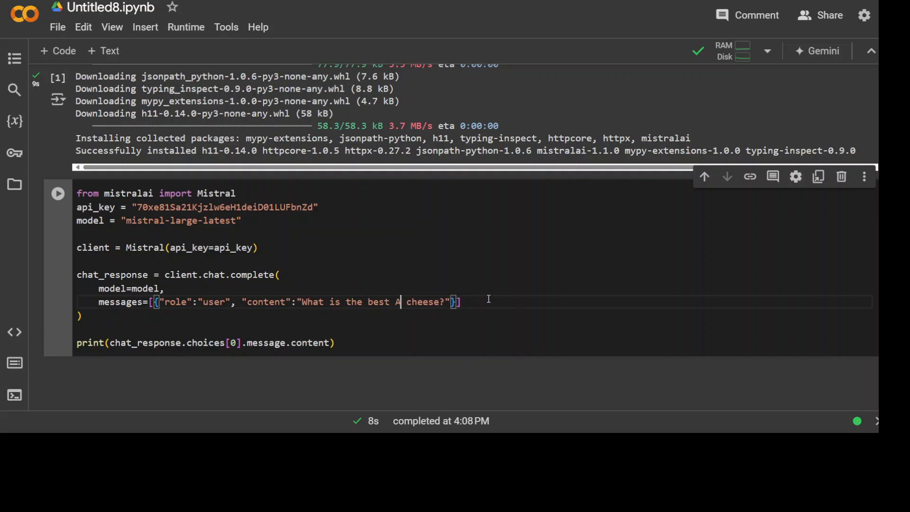
type("ustralian")
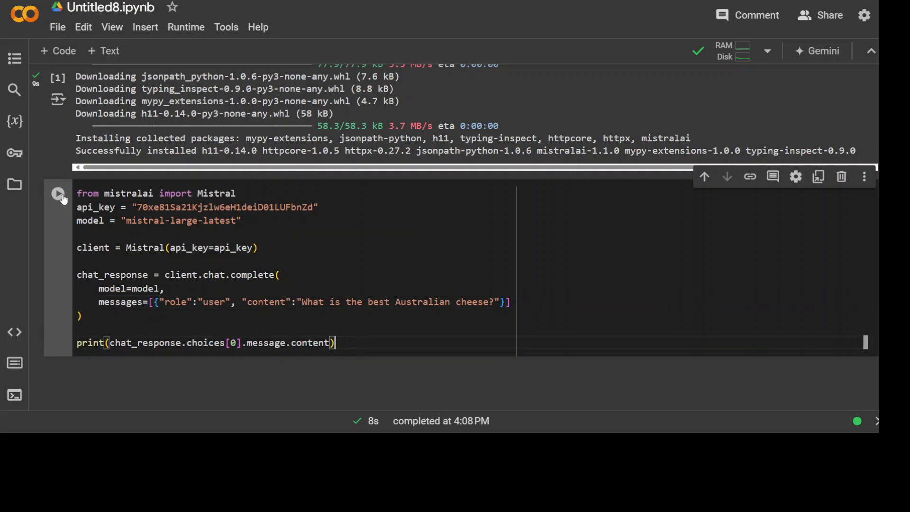
Run the Australian cheese chat cell and scroll to its answer.
left_click(58, 193)
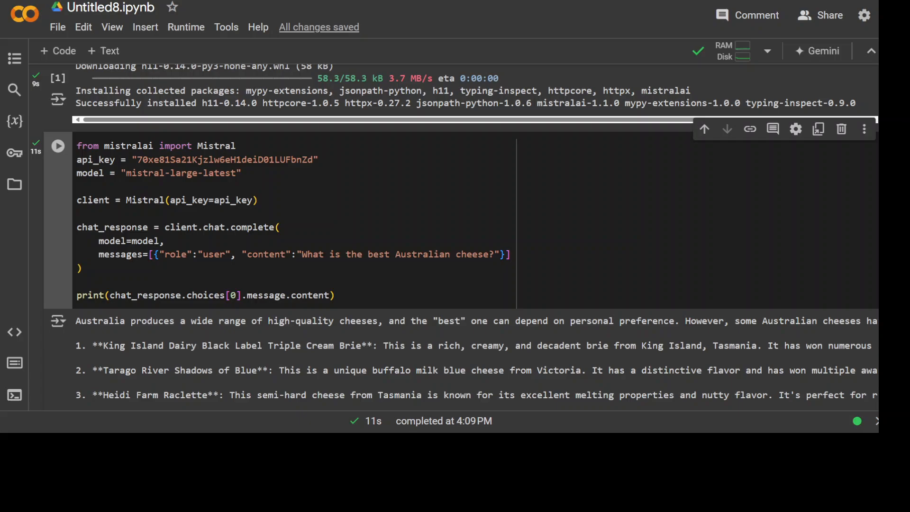
scroll("down", 3)
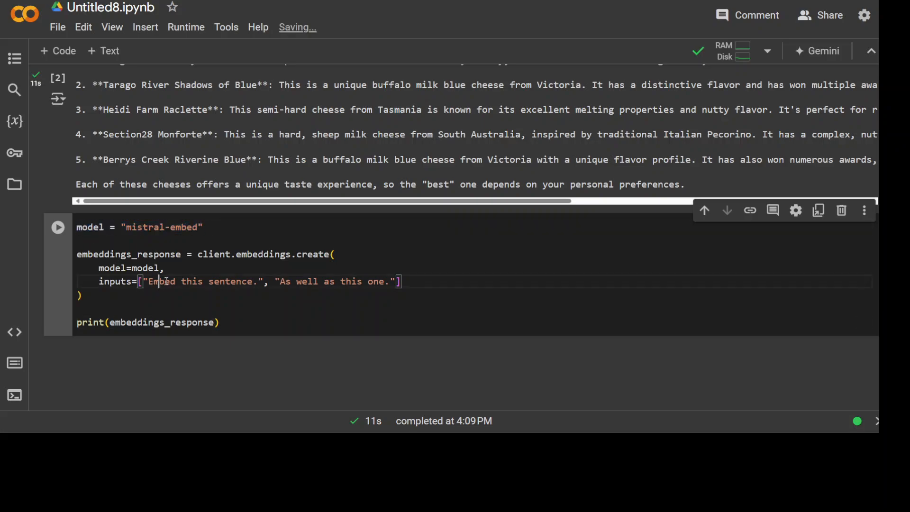
Run the mistral-embed cell for the two sentences and scroll to its output.
double_click(161, 282)
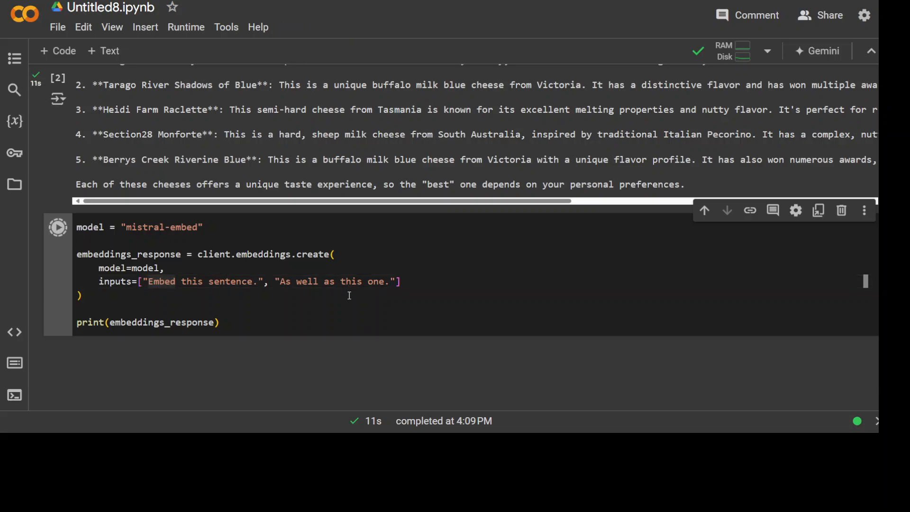
left_click(57, 227)
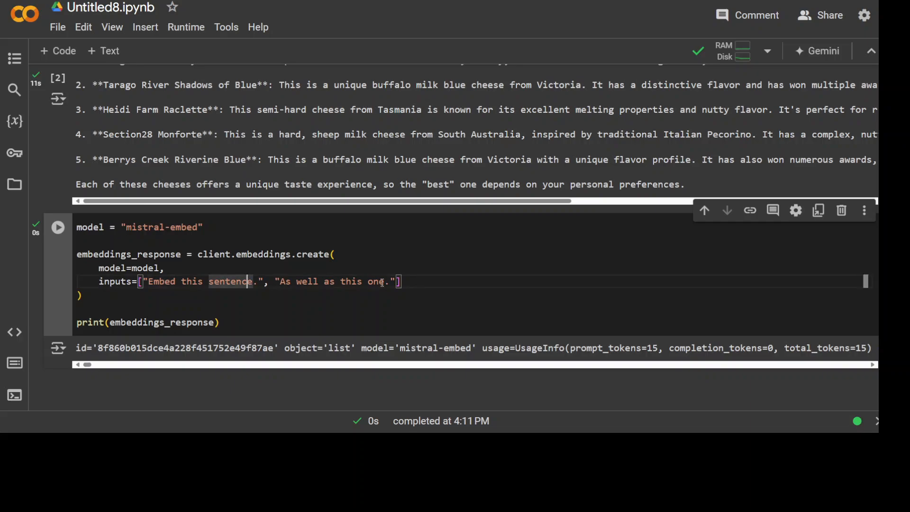
scroll("down", 3)
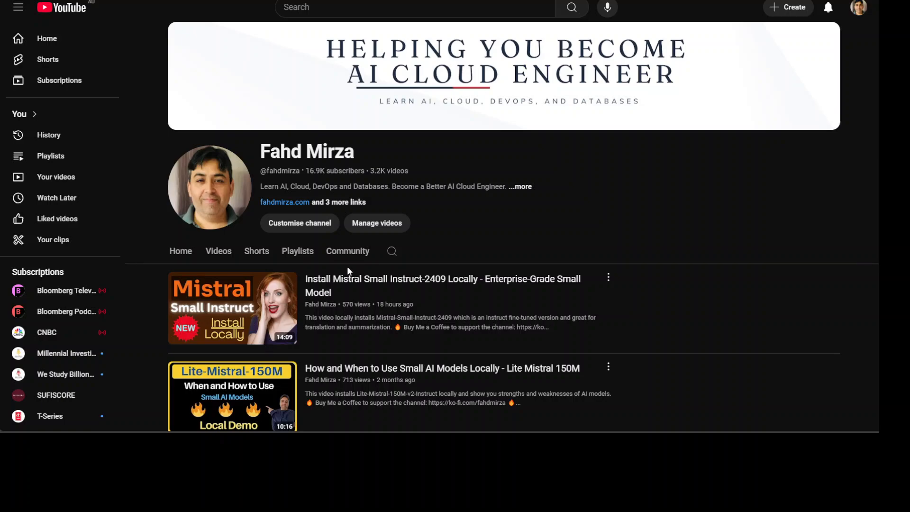
Search the YouTube channel's videos for 'pixtral'.
left_click(392, 251)
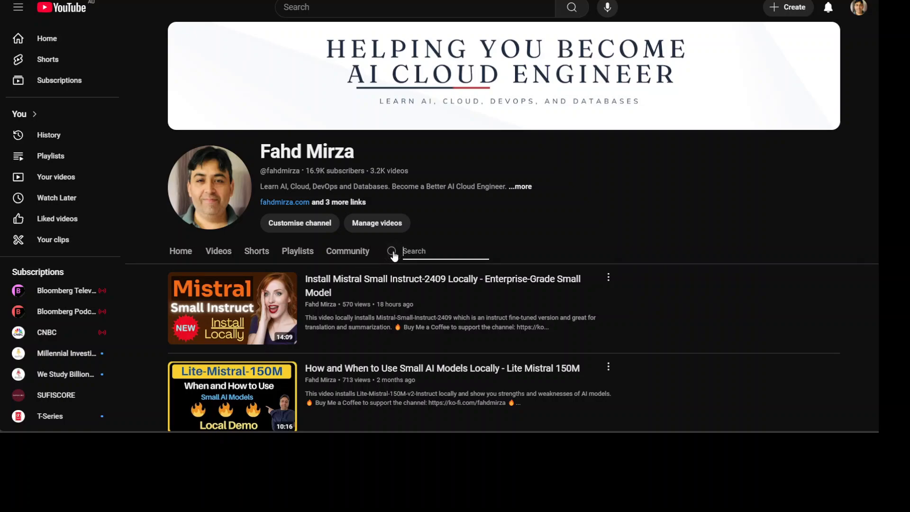
type("pixtral-12b-2409\"")
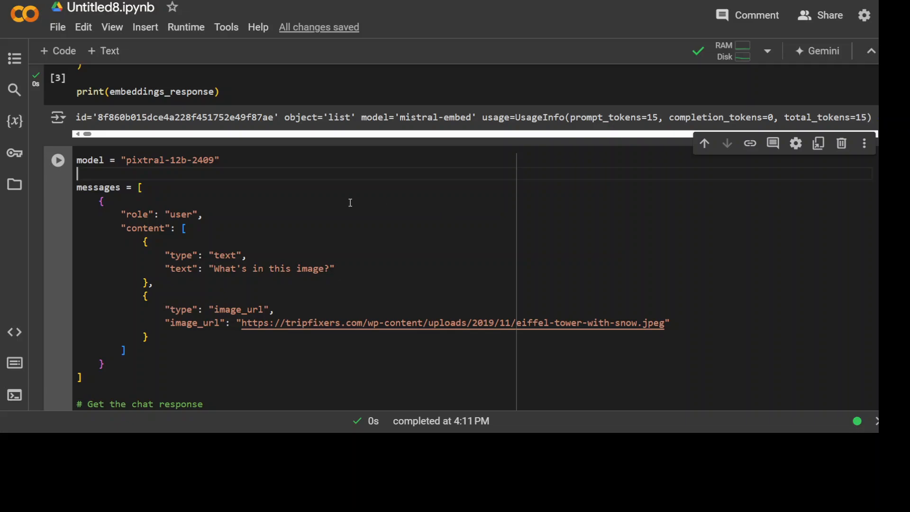
Review the pixtral-12b-2409 Eiffel Tower image question cell.
double_click(170, 160)
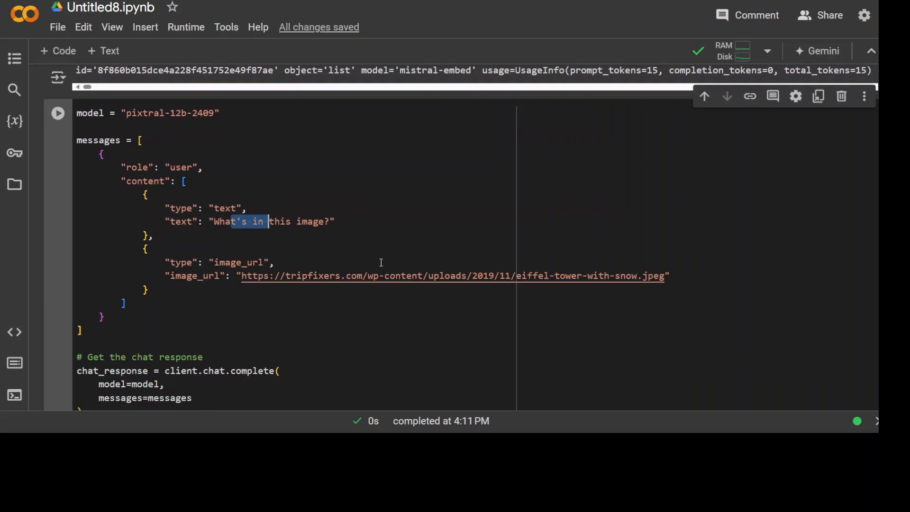
scroll("down", 3)
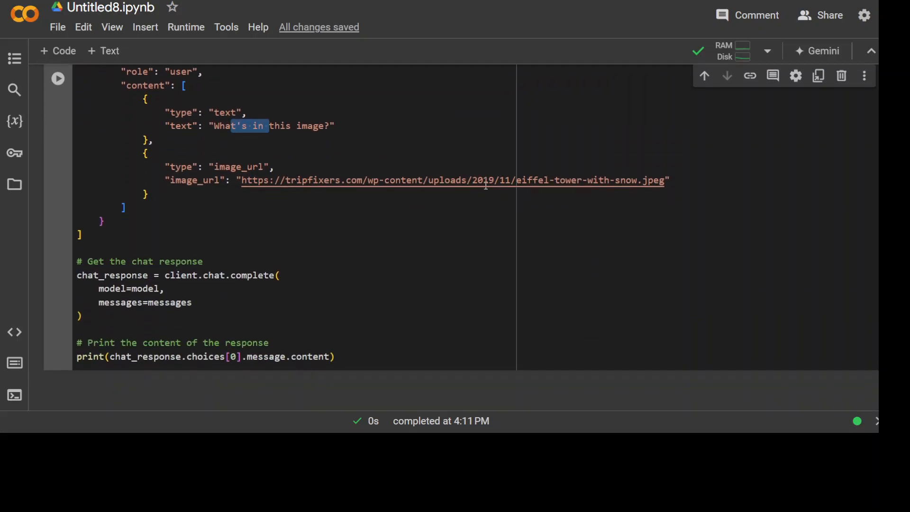
mouse_move(402, 221)
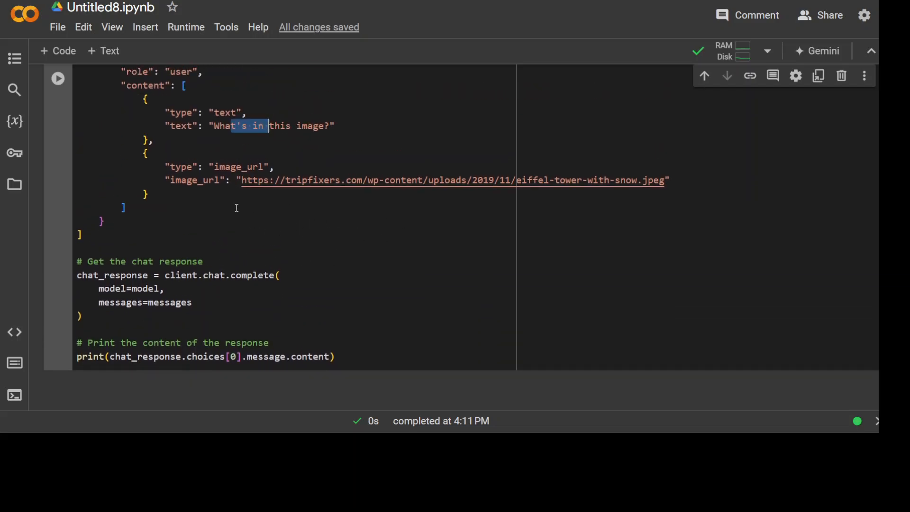
left_click(453, 180)
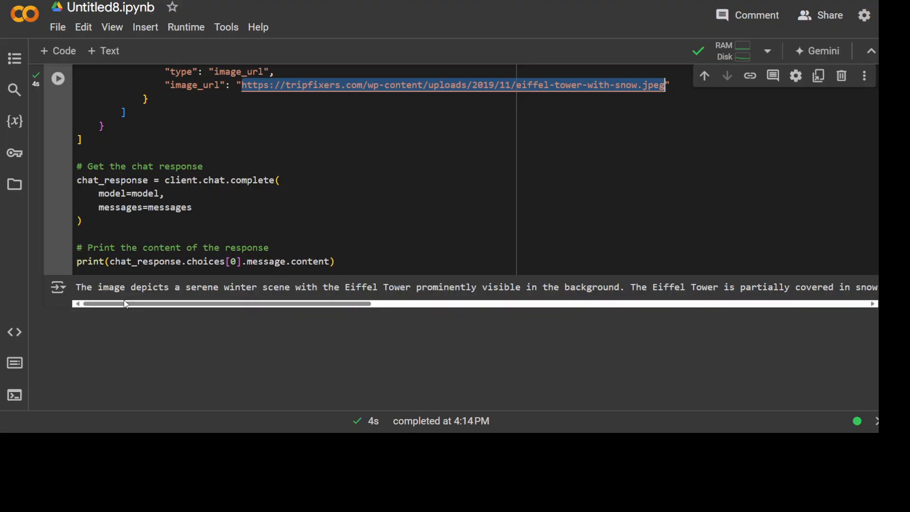
mouse_move(203, 324)
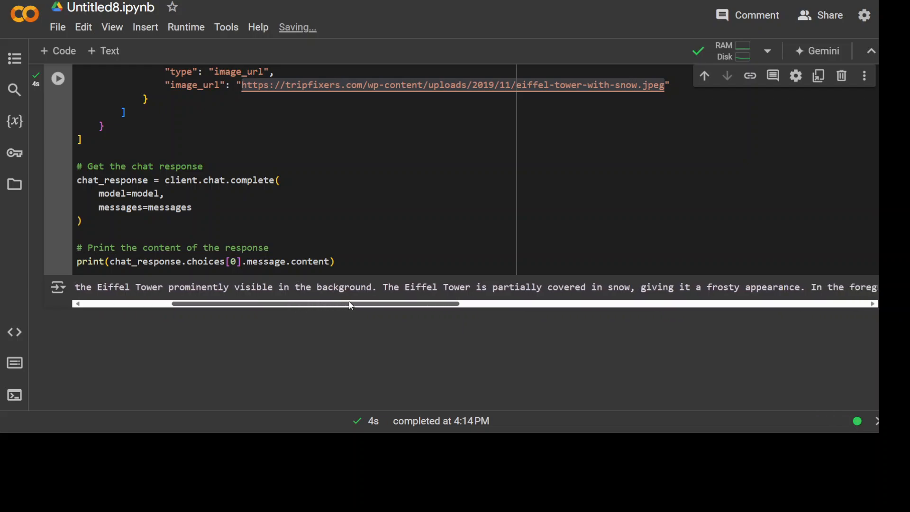
Scroll Pixtral's output sideways to read its description of the snow-covered Eiffel Tower.
left_click_drag(349, 303, 571, 303)
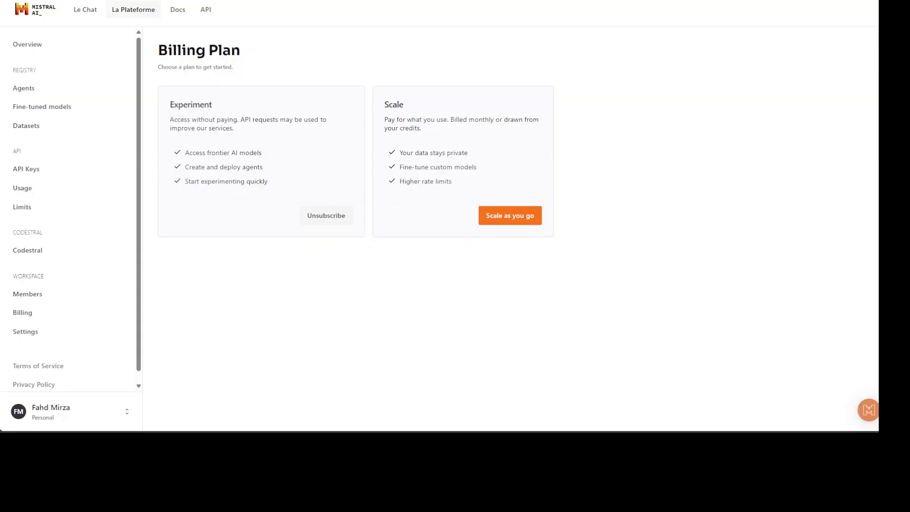
mouse_move(208, 164)
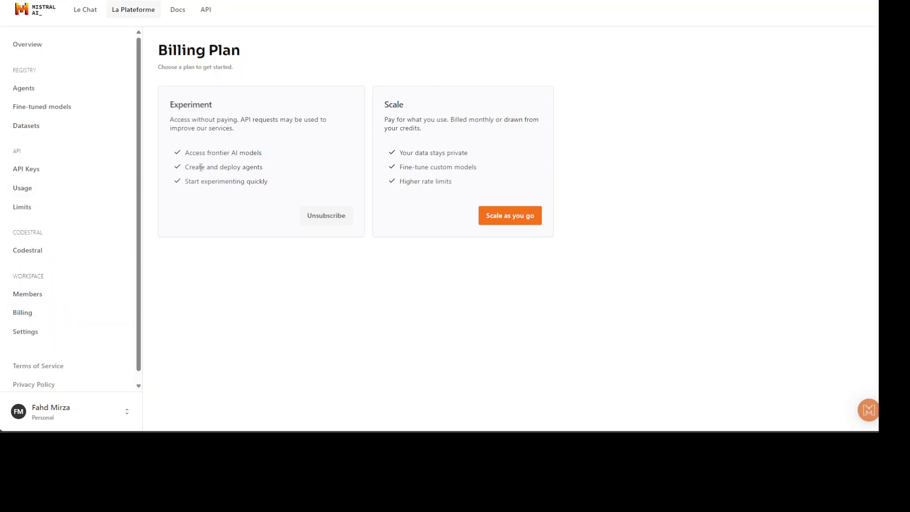
Highlight and review the free Experiment plan details beside the Scale plan.
left_click_drag(170, 119, 264, 181)
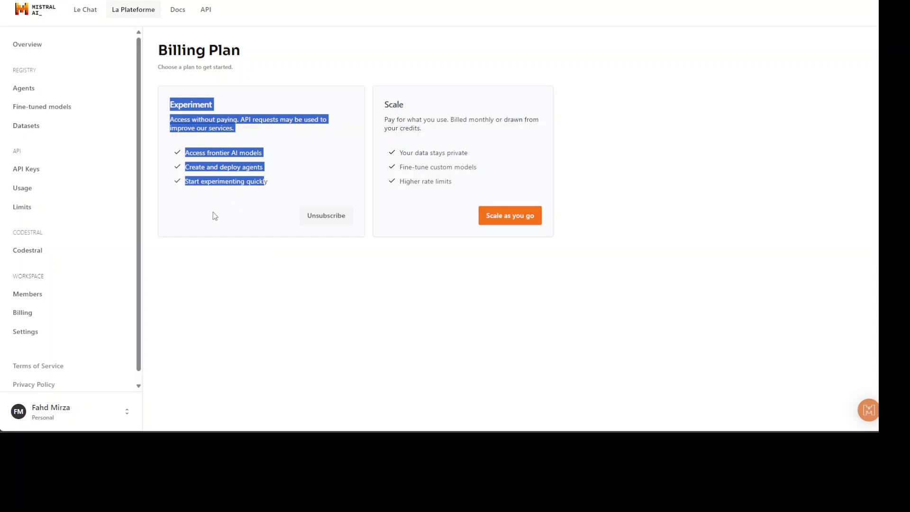
left_click(300, 184)
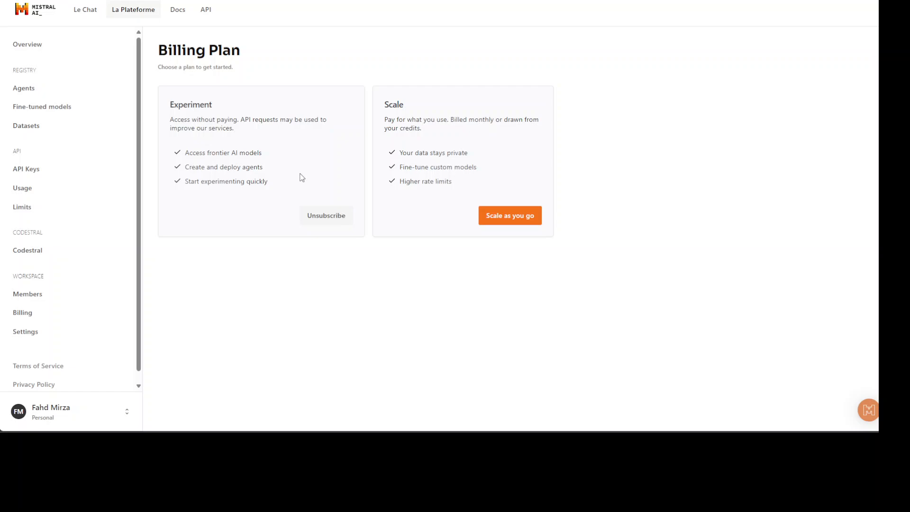
mouse_move(434, 184)
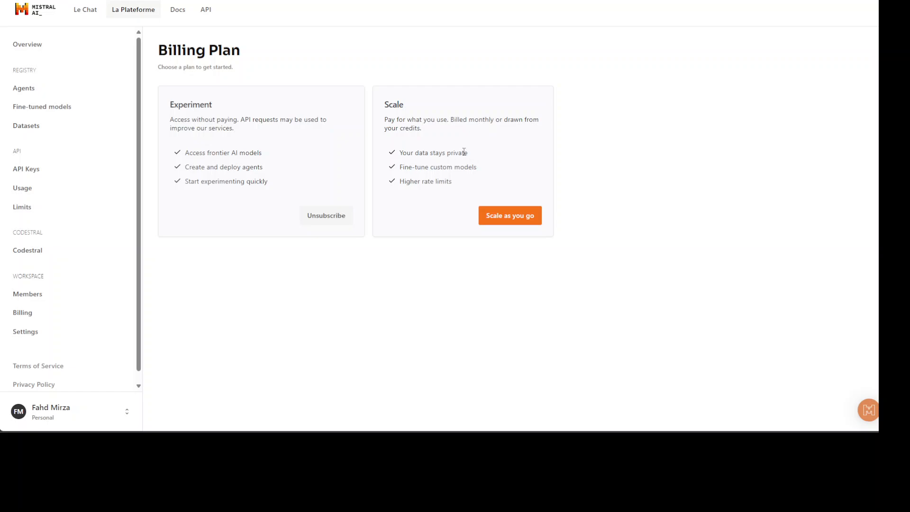
double_click(420, 166)
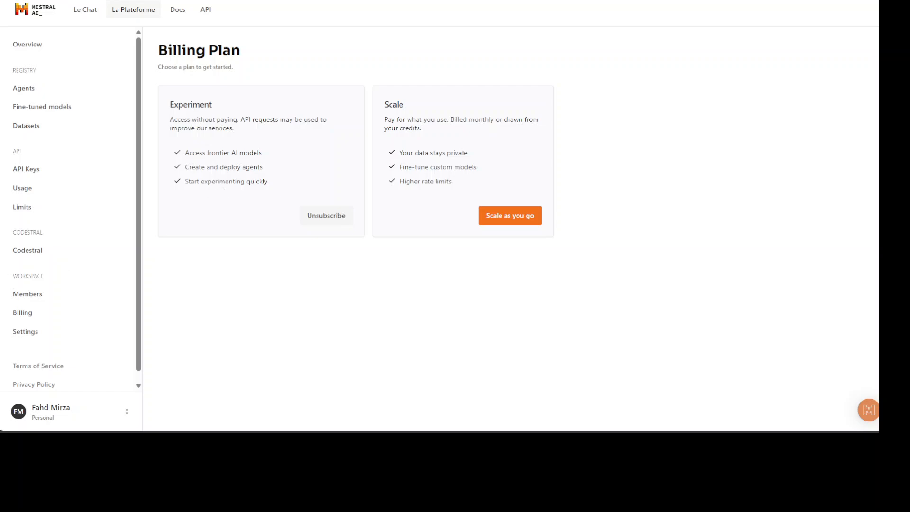
mouse_move(264, 199)
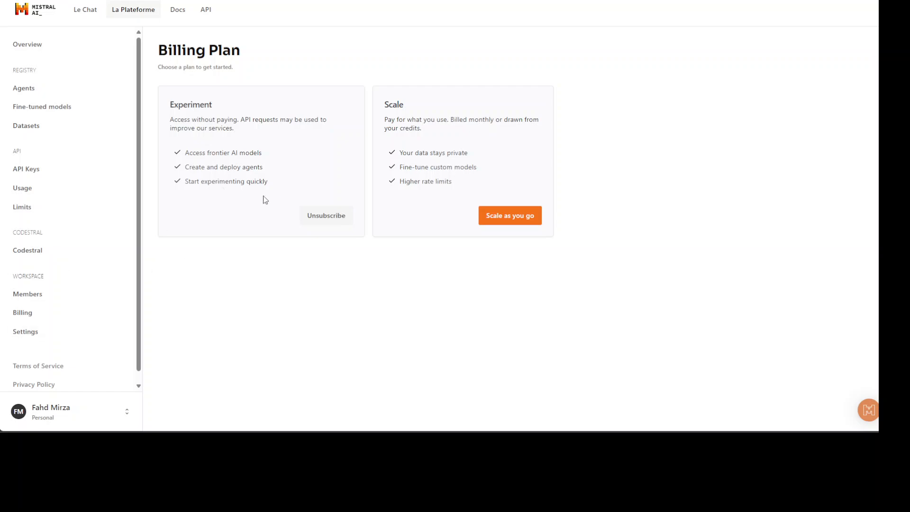